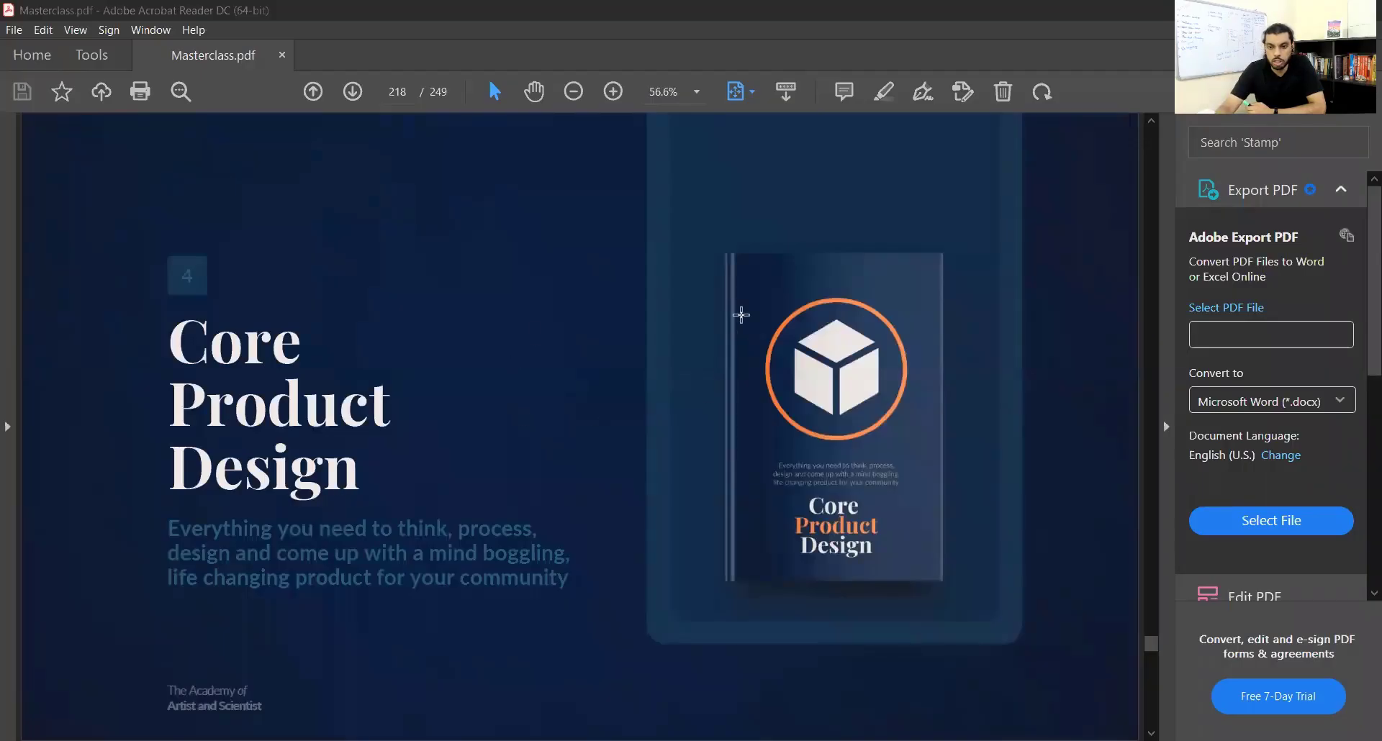
- Return to the page 213 Core Superpower slide and zoom in to 100%
{"action": "left_click", "coordinate": [836, 370]}
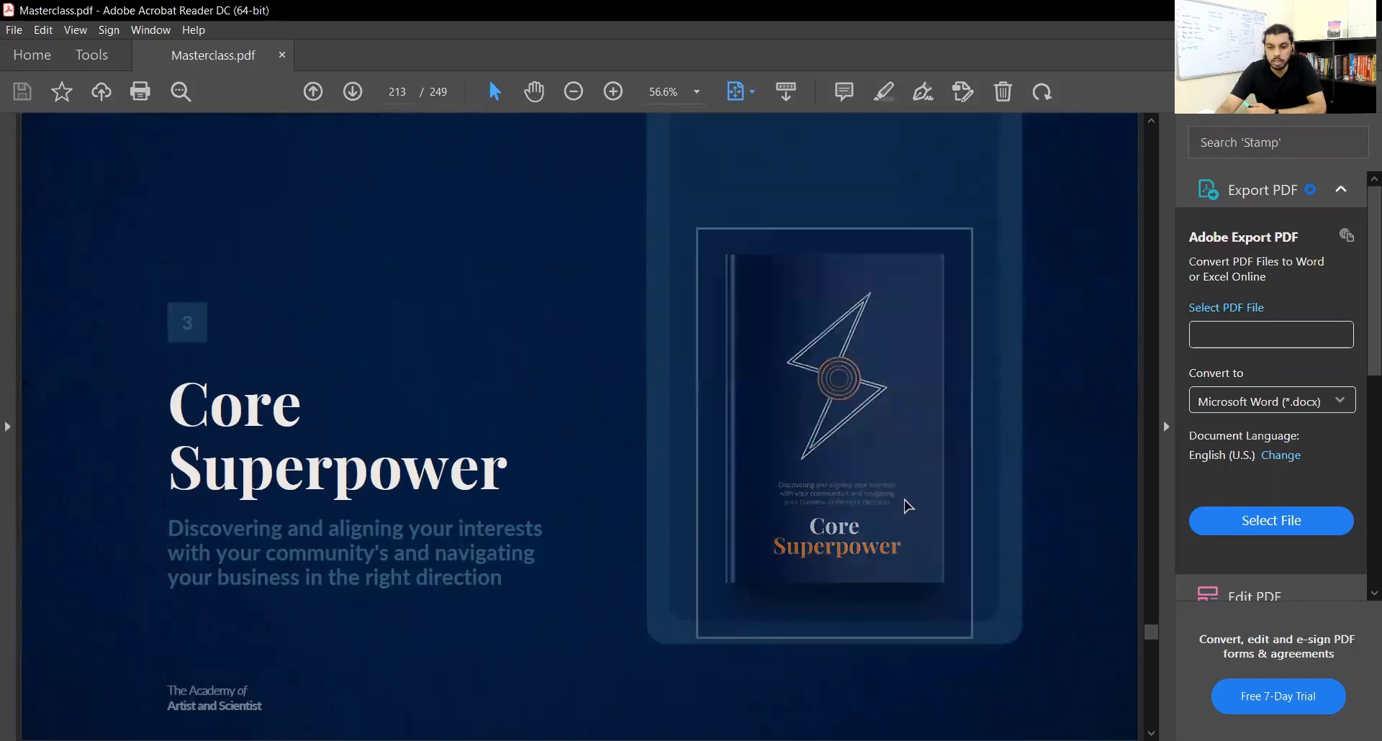
{"action": "left_click", "coordinate": [612, 91]}
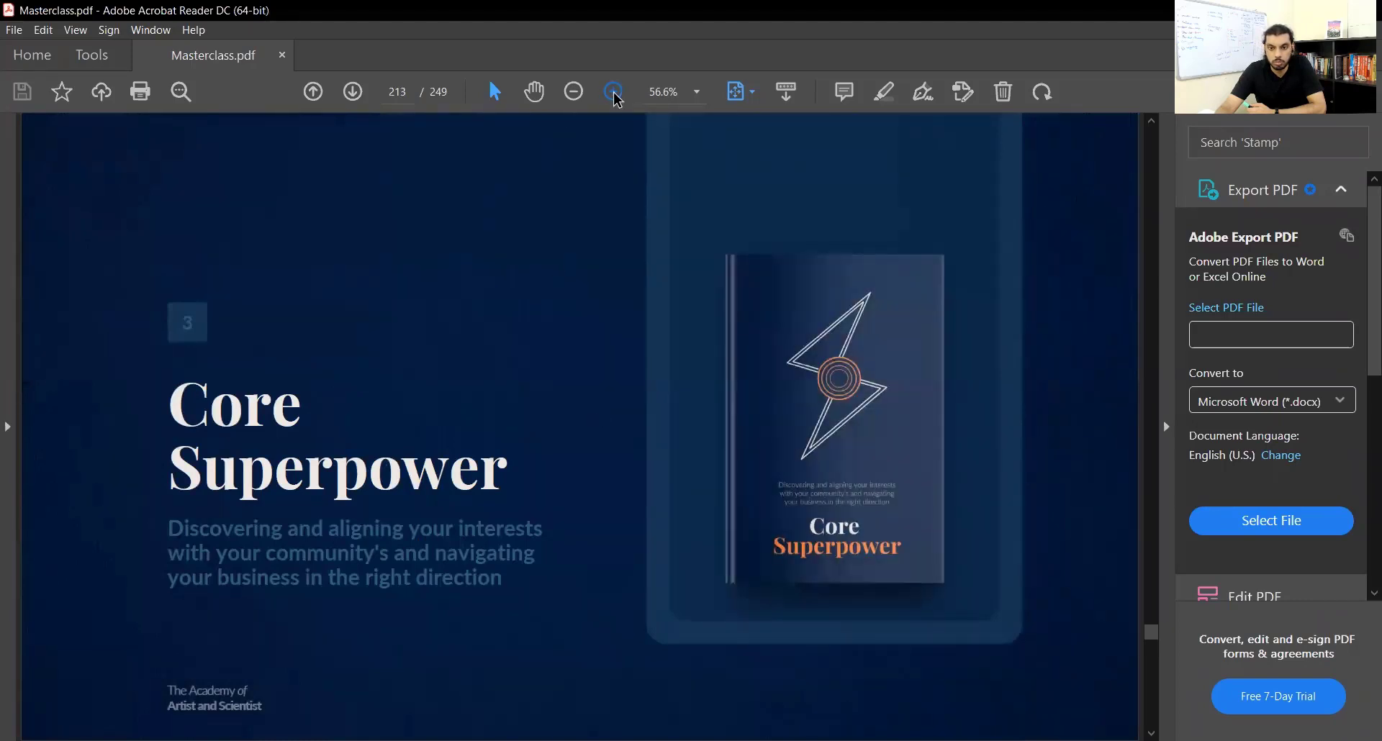
{"action": "left_click", "coordinate": [612, 91]}
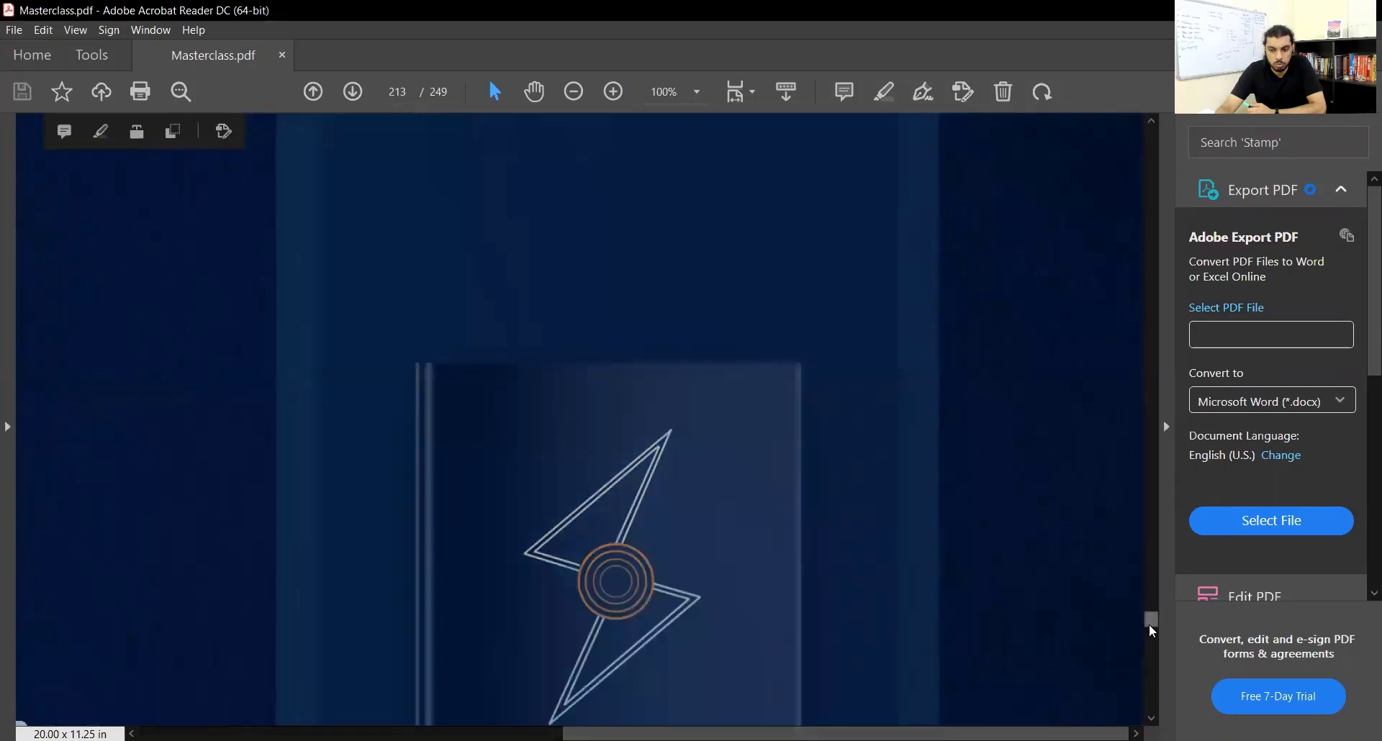
- Zoom out to 33.3%, then zoom in until the Core Superpower slide fills the window
{"action": "scroll", "scroll_direction": "down", "scroll_amount": 3}
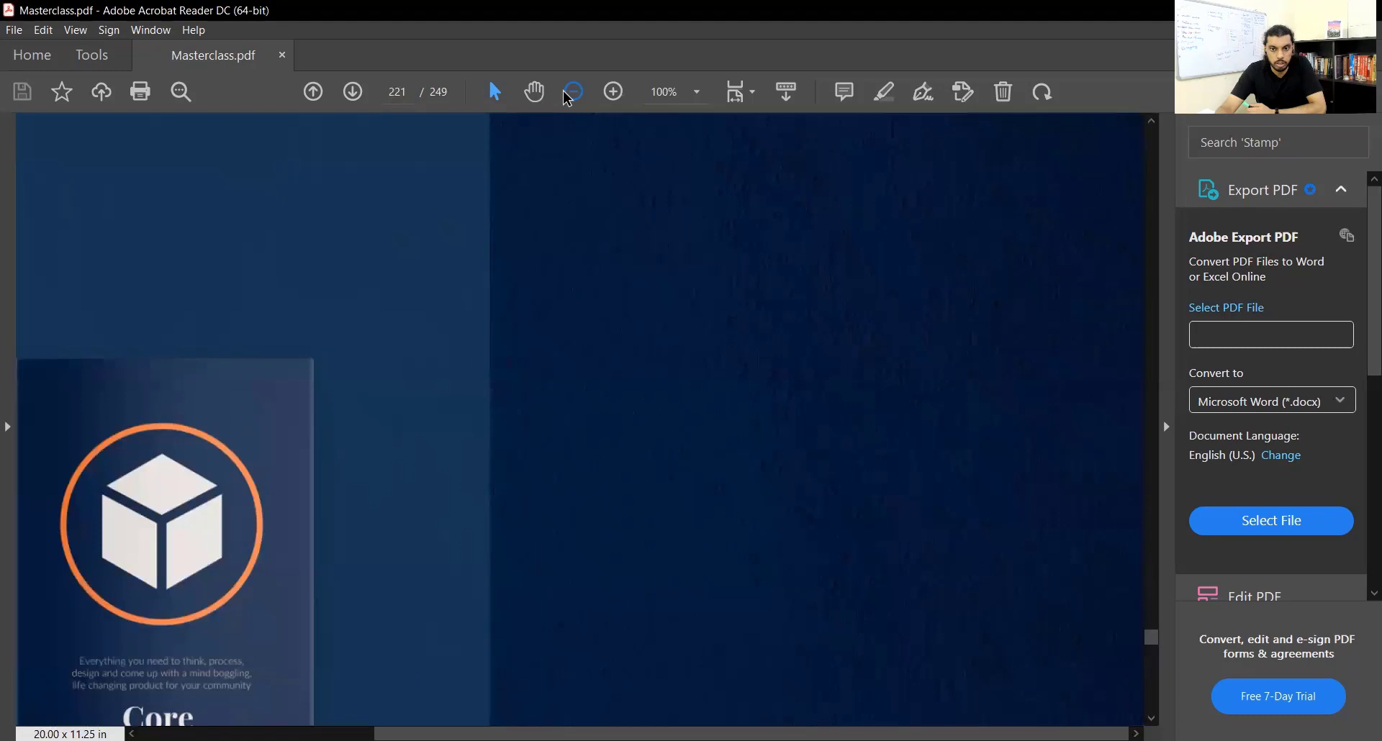
{"action": "left_click", "coordinate": [571, 92]}
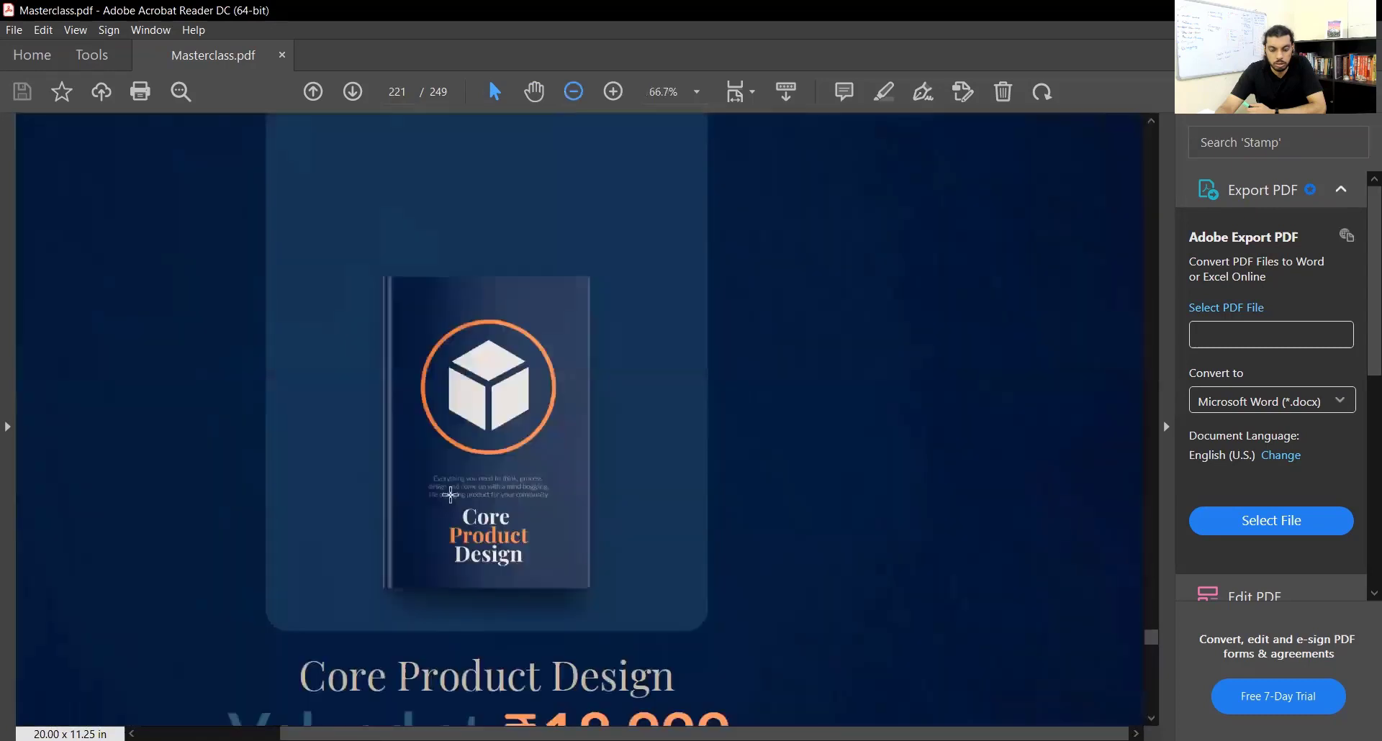
{"action": "scroll", "scroll_direction": "up", "scroll_amount": 3}
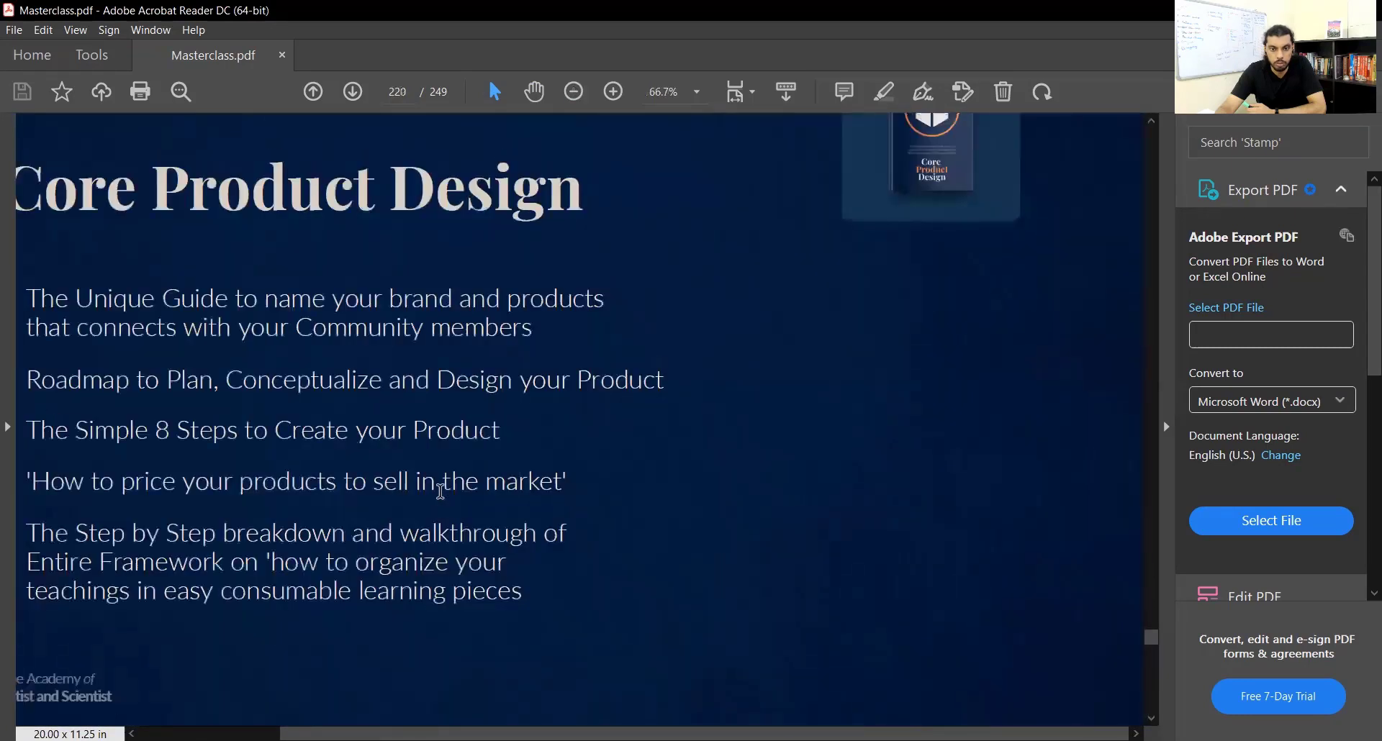
{"action": "left_click", "coordinate": [572, 91]}
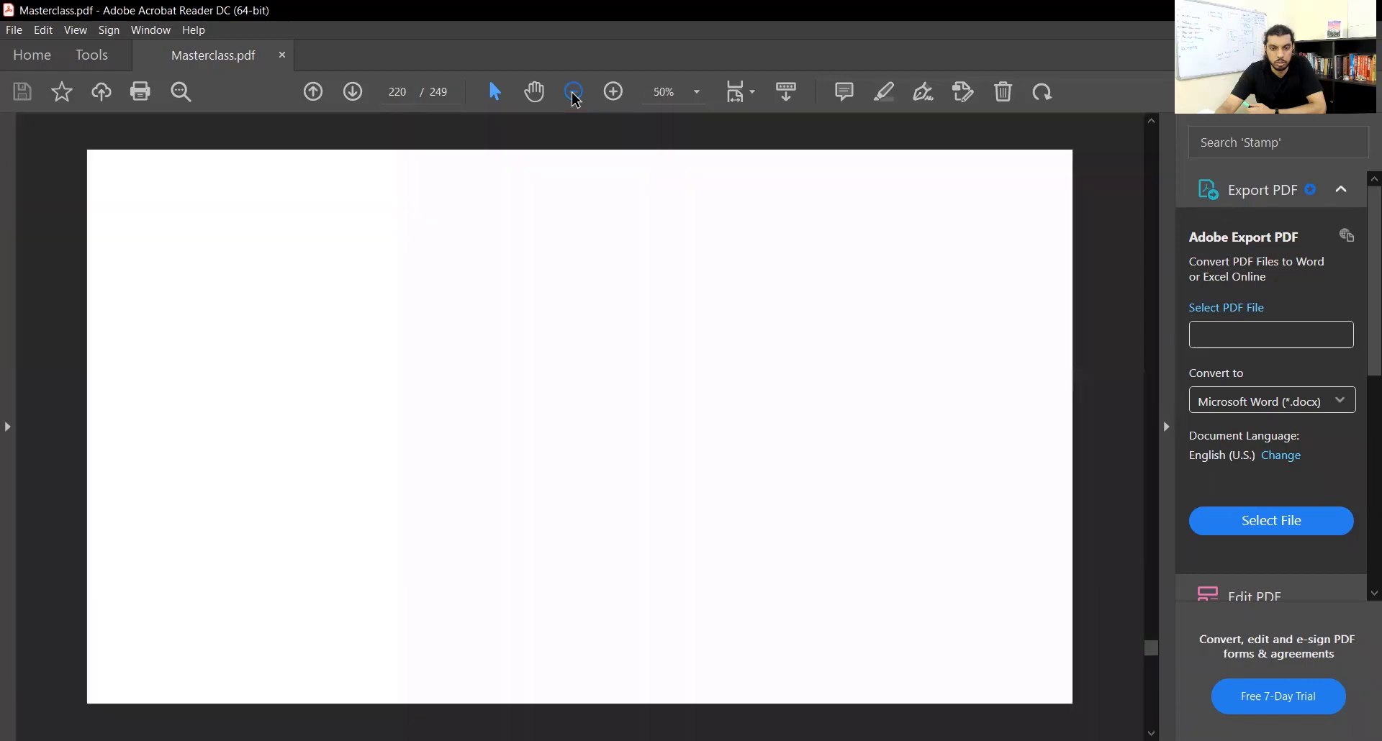
{"action": "left_click", "coordinate": [573, 92]}
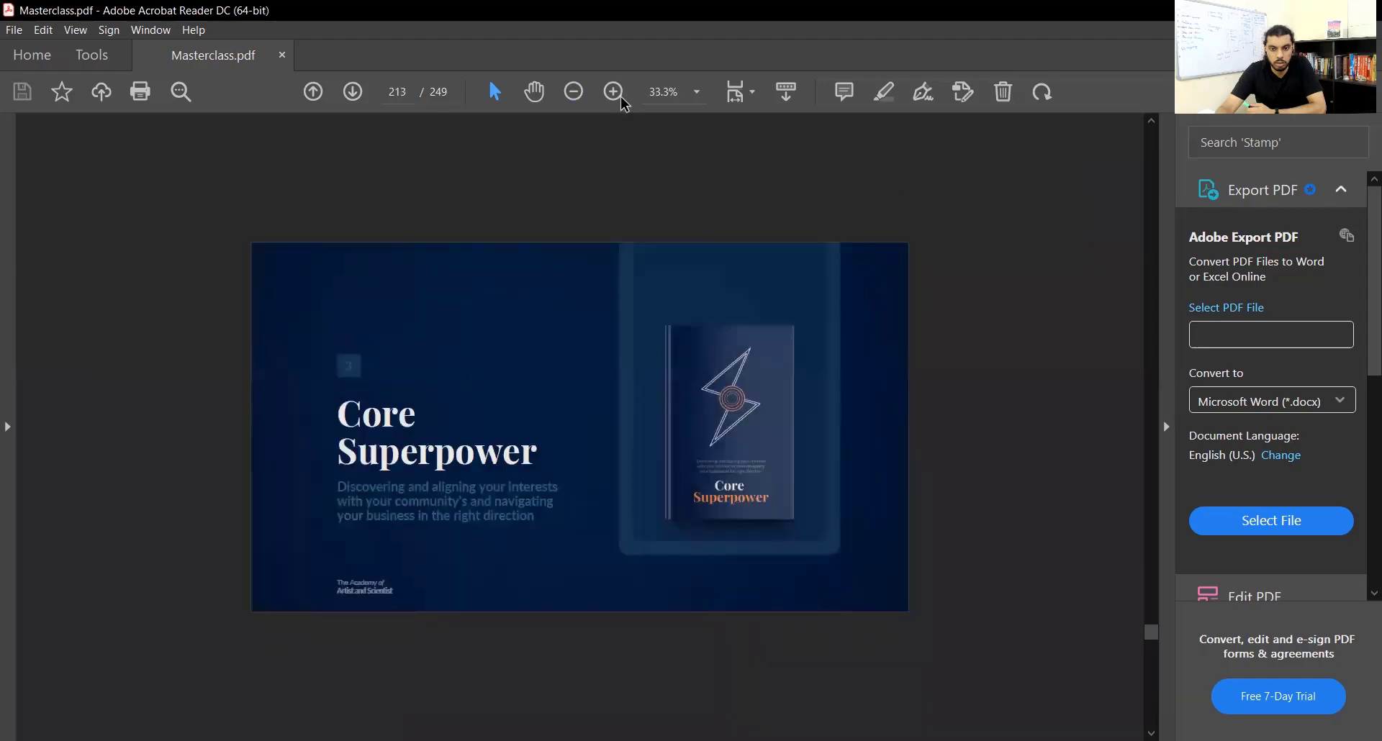
{"action": "left_click", "coordinate": [612, 92]}
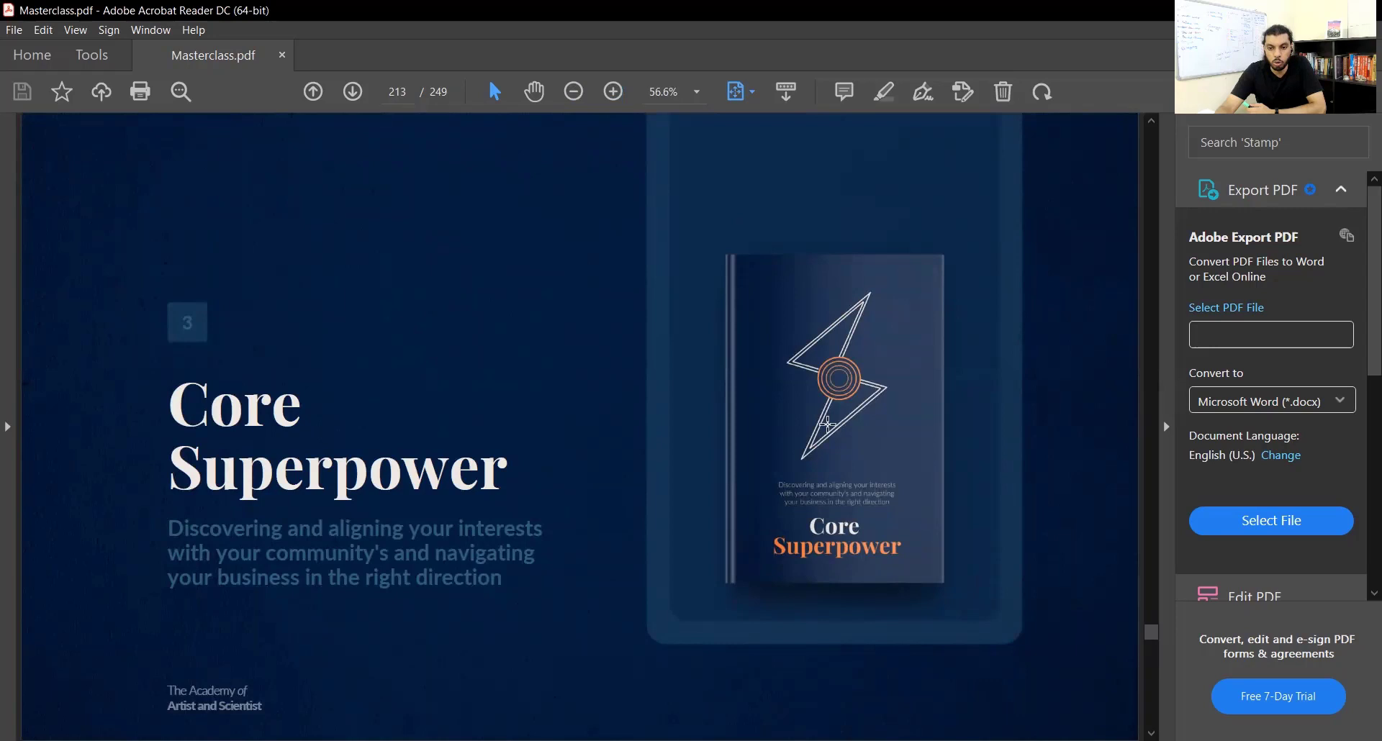
{"action": "mouse_move", "coordinate": [787, 406]}
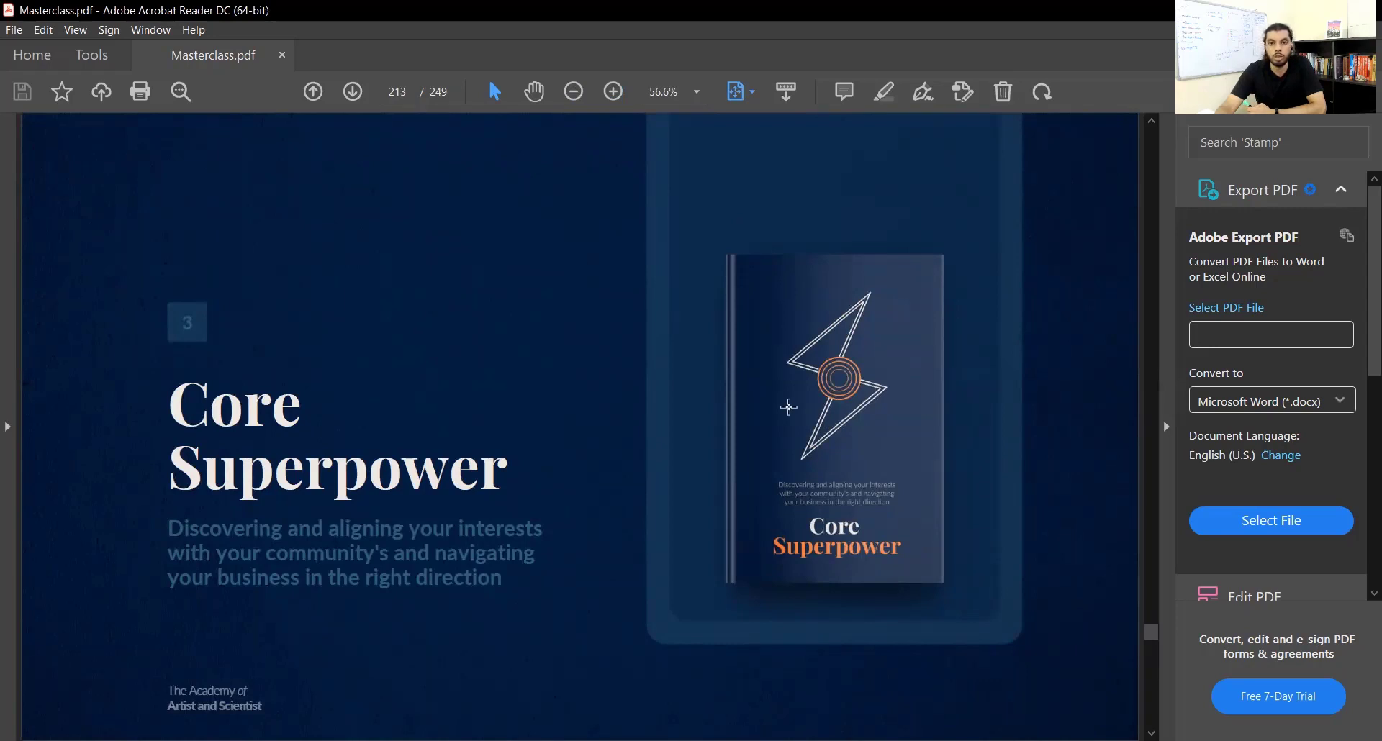
{"action": "mouse_move", "coordinate": [825, 652]}
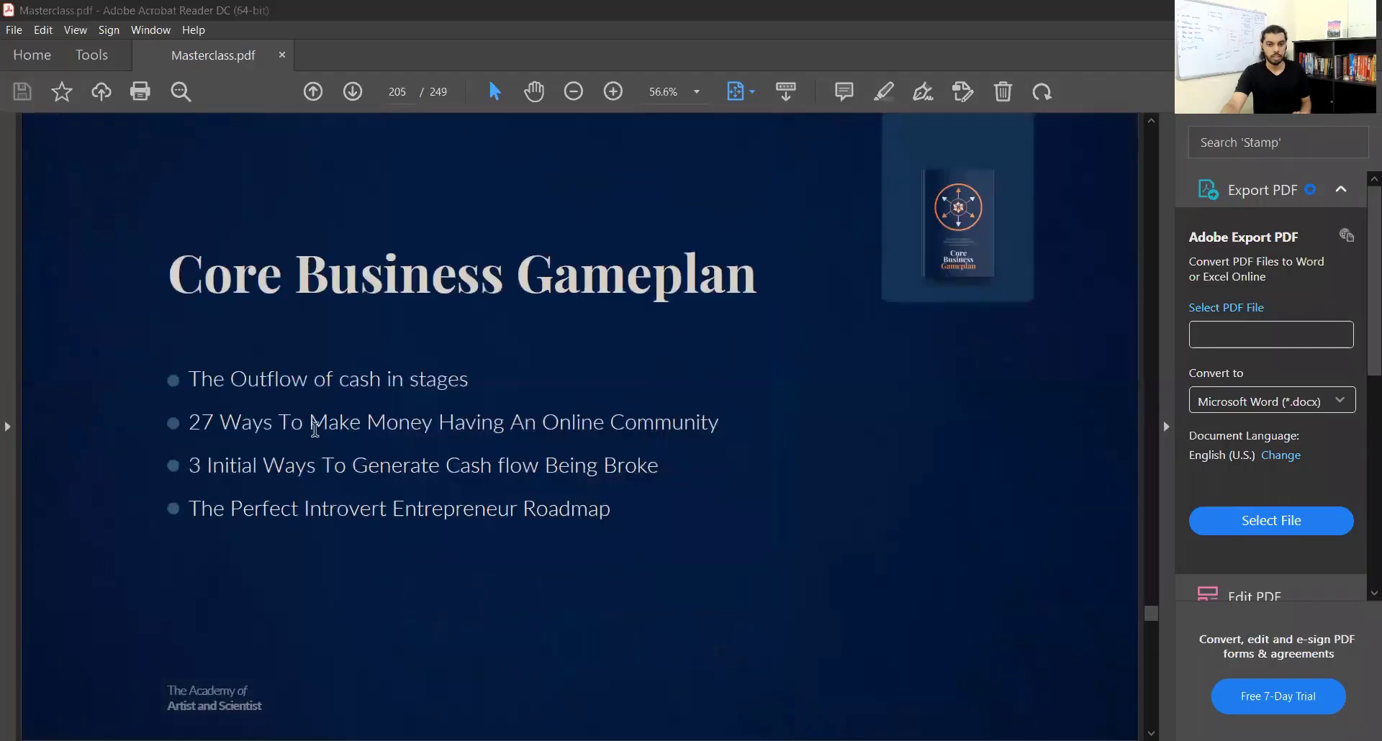
- Page back through pages 203, 202 and 201, then forward to page 204's Gameplan topics
{"action": "left_click", "coordinate": [312, 92]}
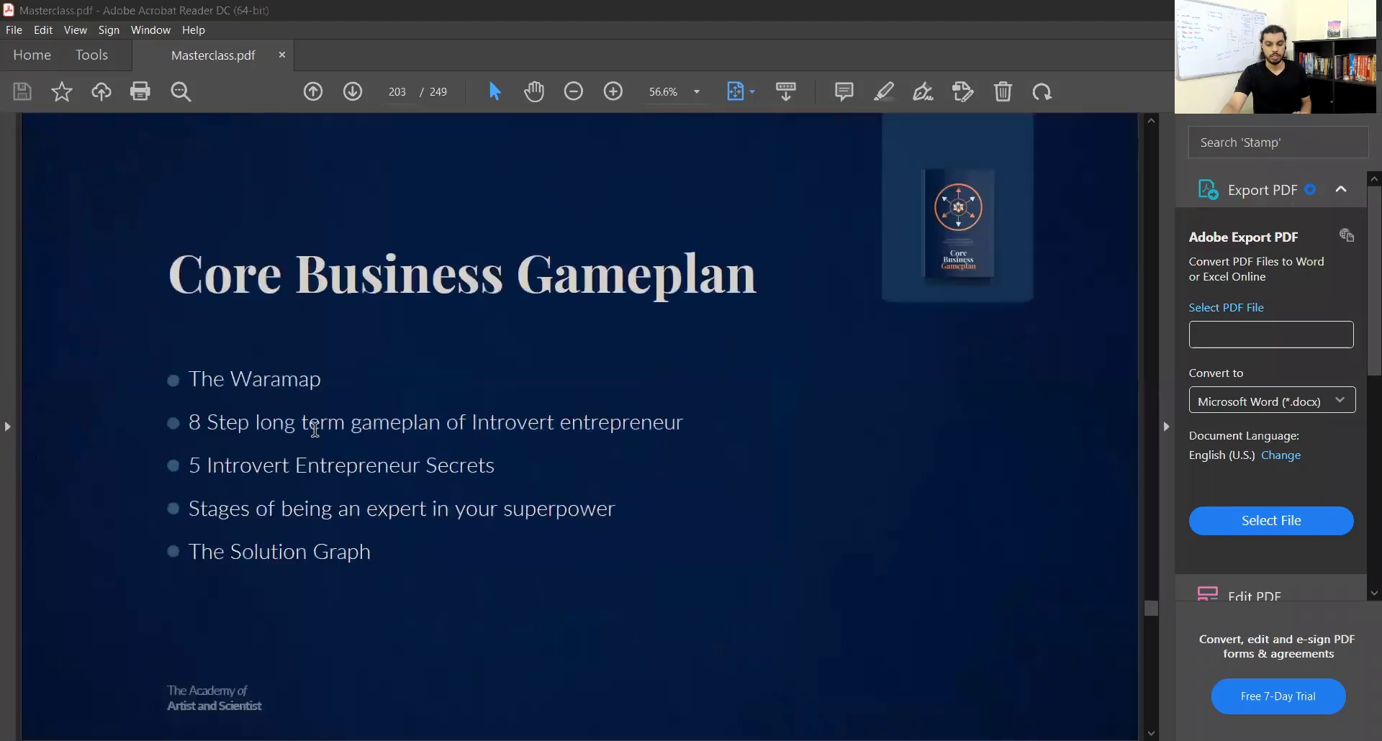
{"action": "left_click", "coordinate": [311, 91]}
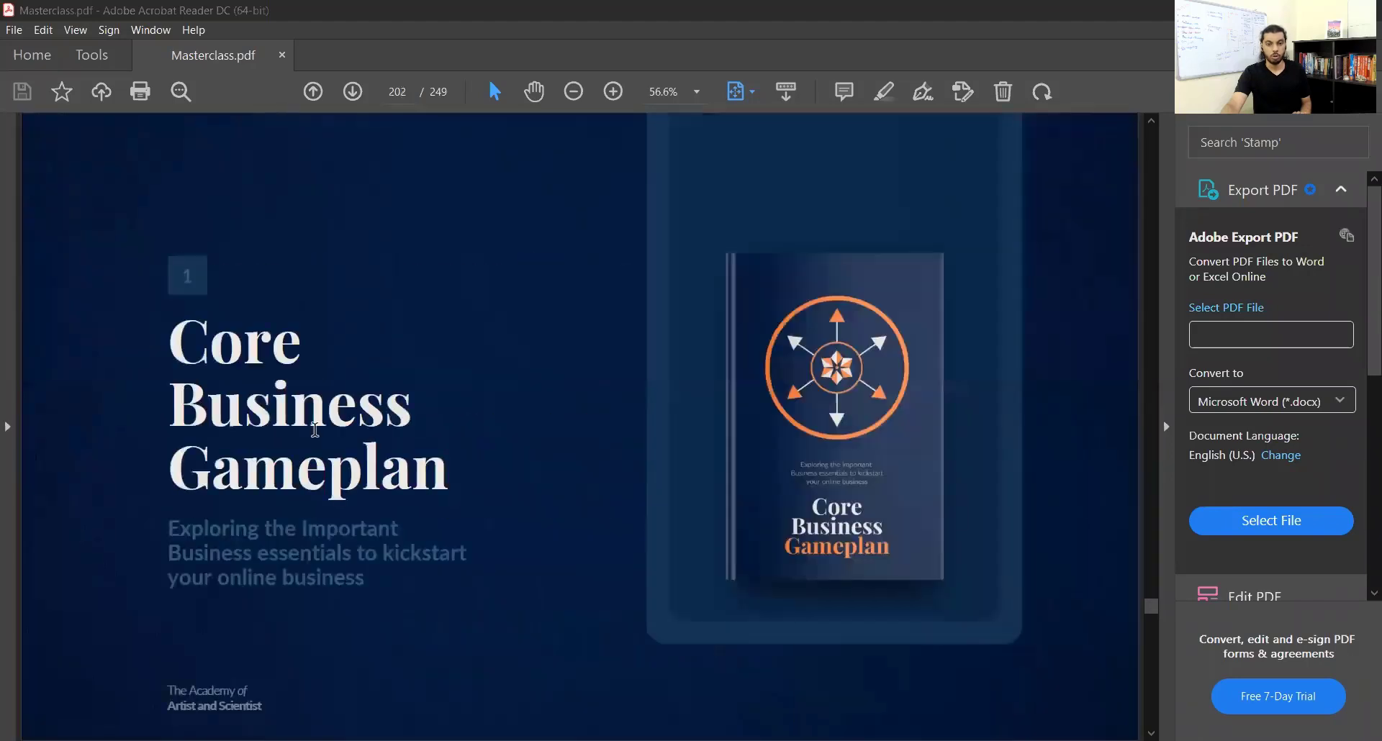
{"action": "left_click", "coordinate": [311, 91]}
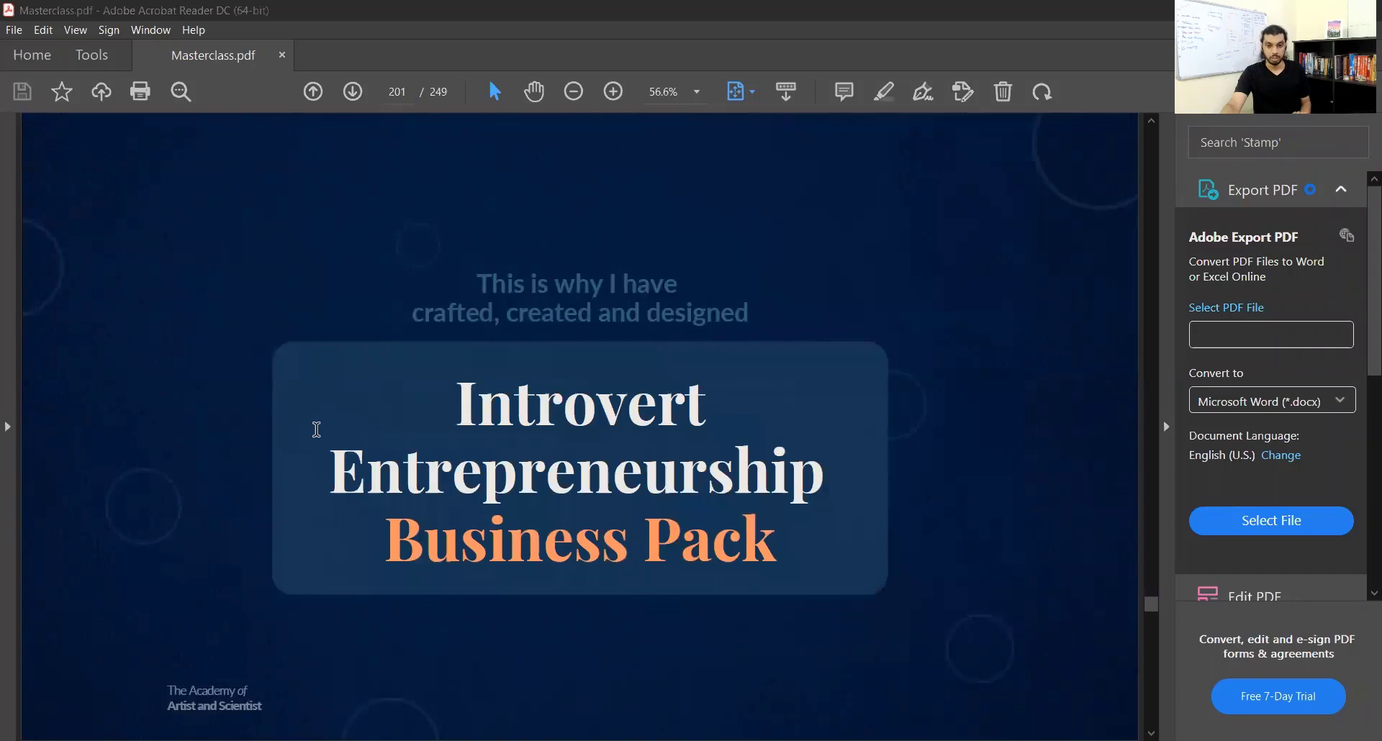
{"action": "left_click", "coordinate": [352, 91]}
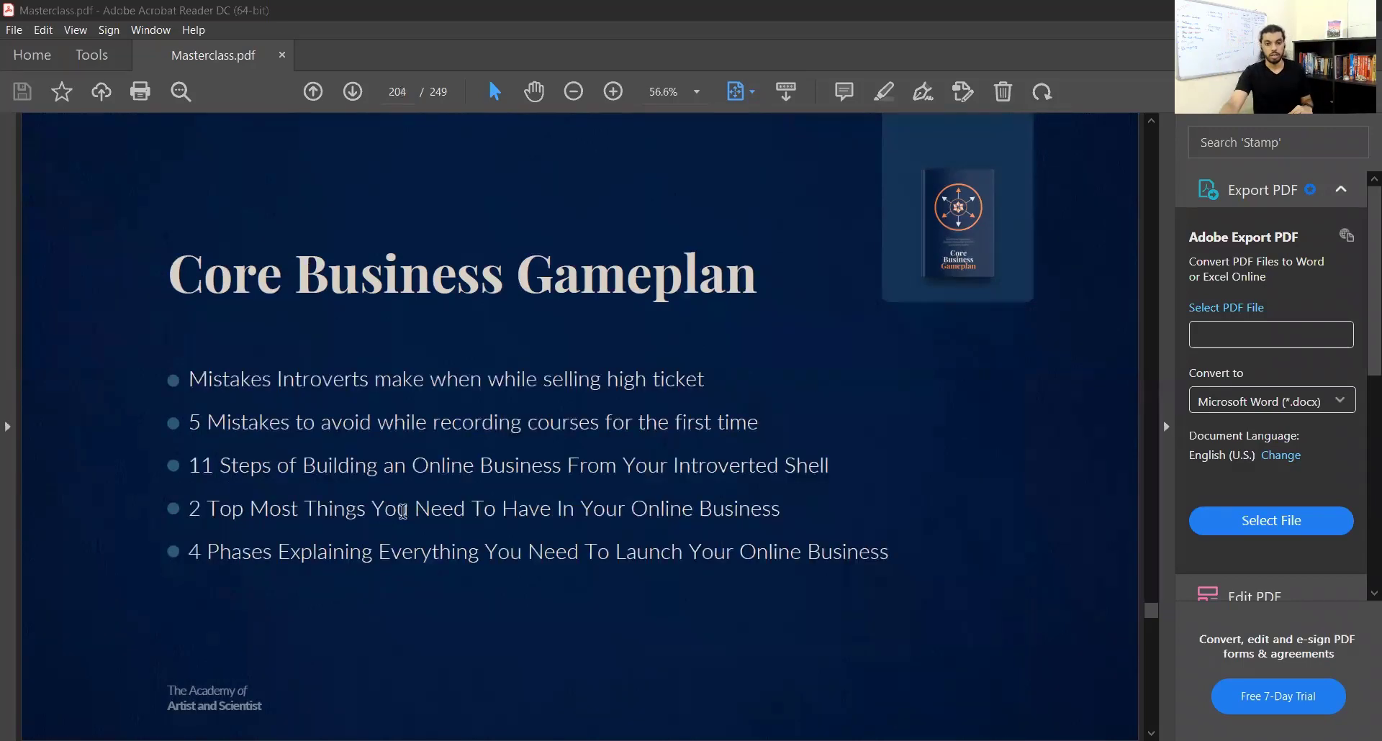
- Advance through pages 210, 214 and 215 to the 31,995-rupee Business Pack summary on page 216
{"action": "scroll", "scroll_direction": "down", "scroll_amount": 3}
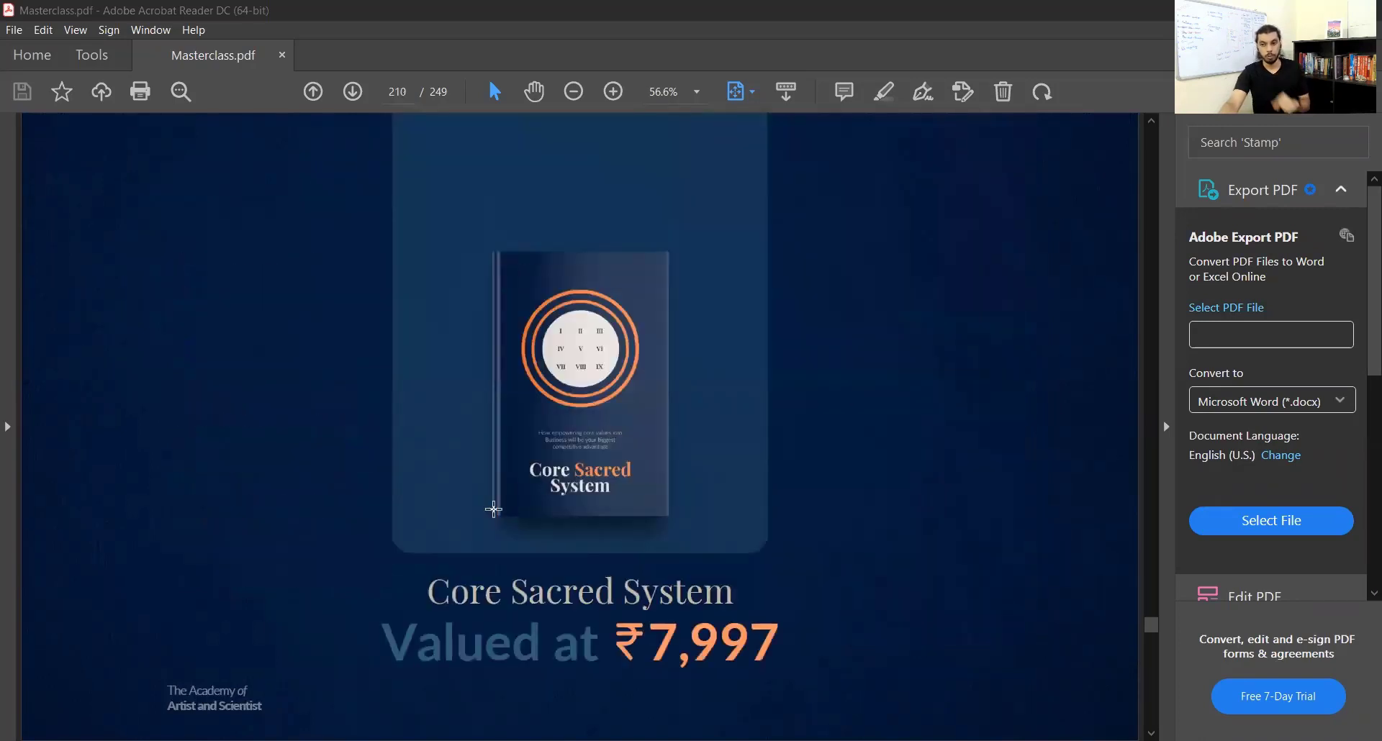
{"action": "scroll", "scroll_direction": "down", "scroll_amount": 3}
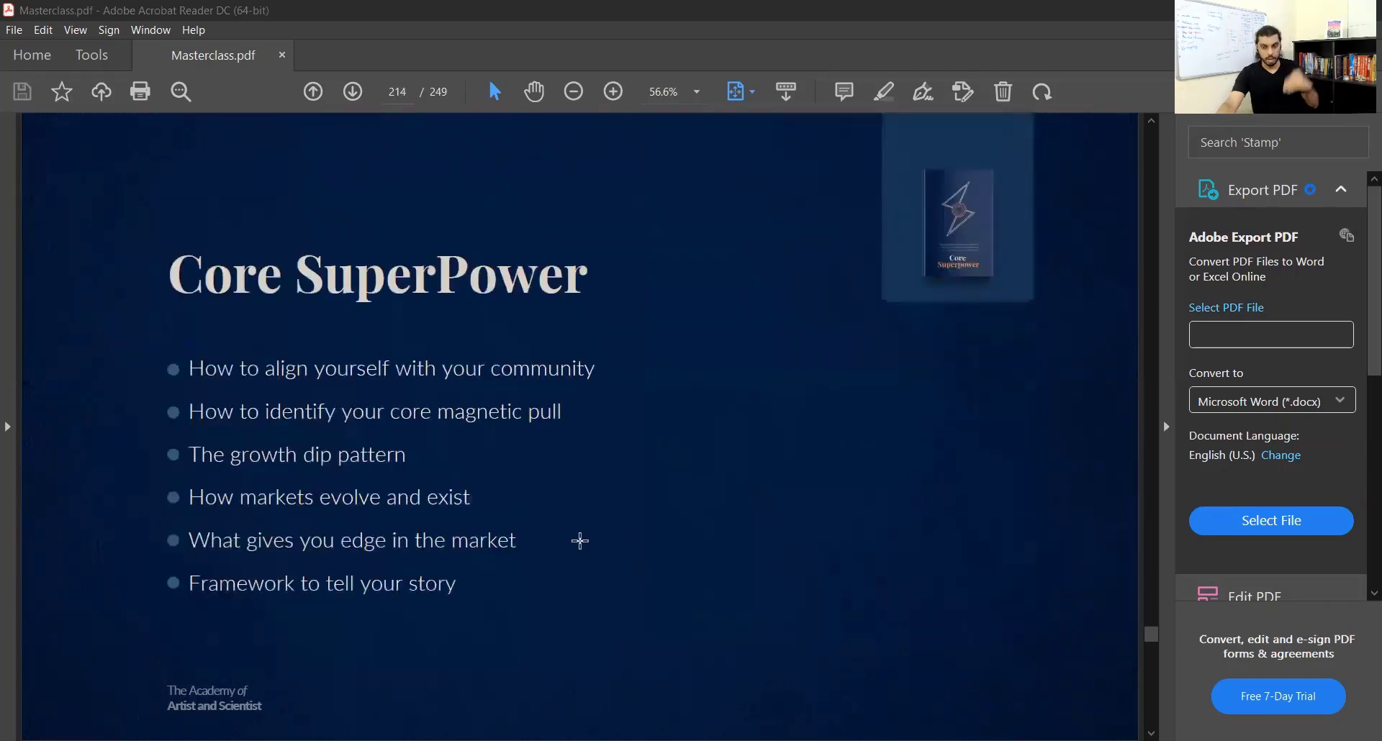
{"action": "left_click", "coordinate": [352, 92]}
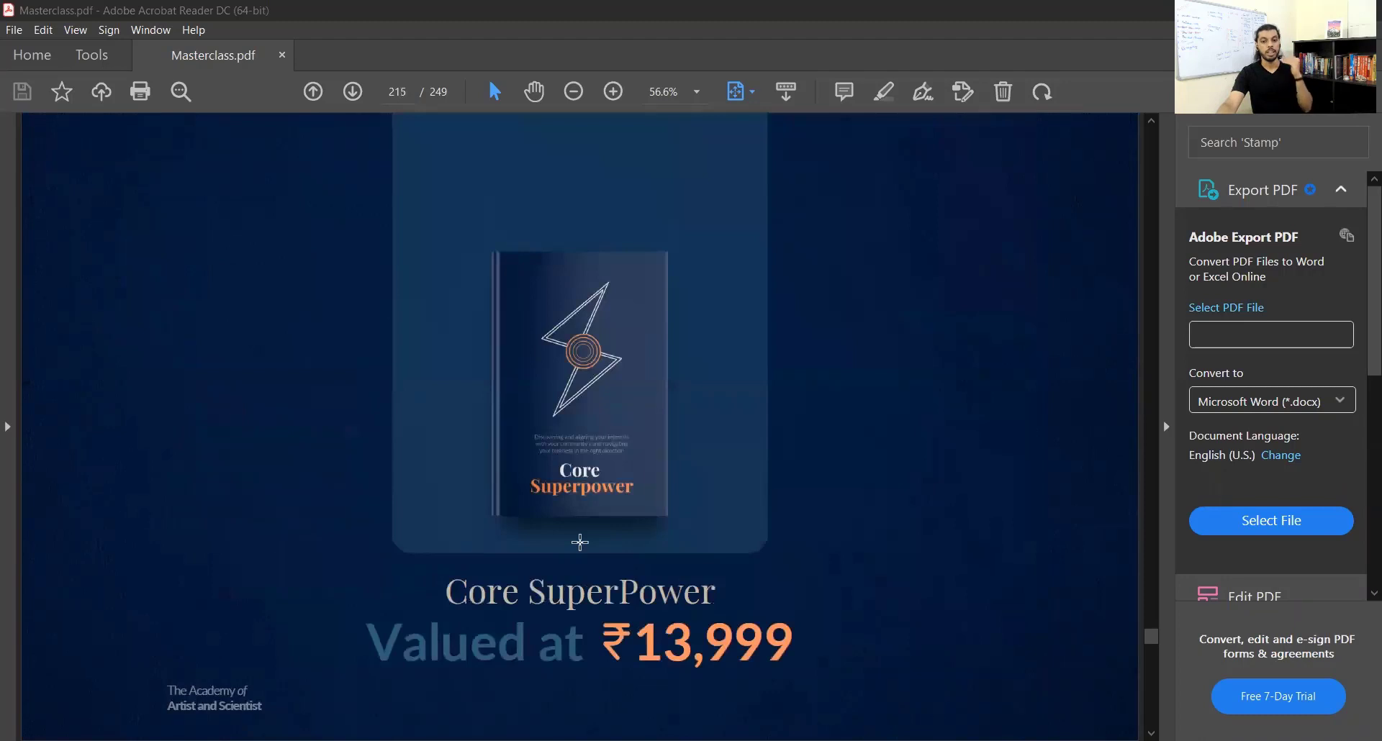
{"action": "left_click", "coordinate": [352, 91]}
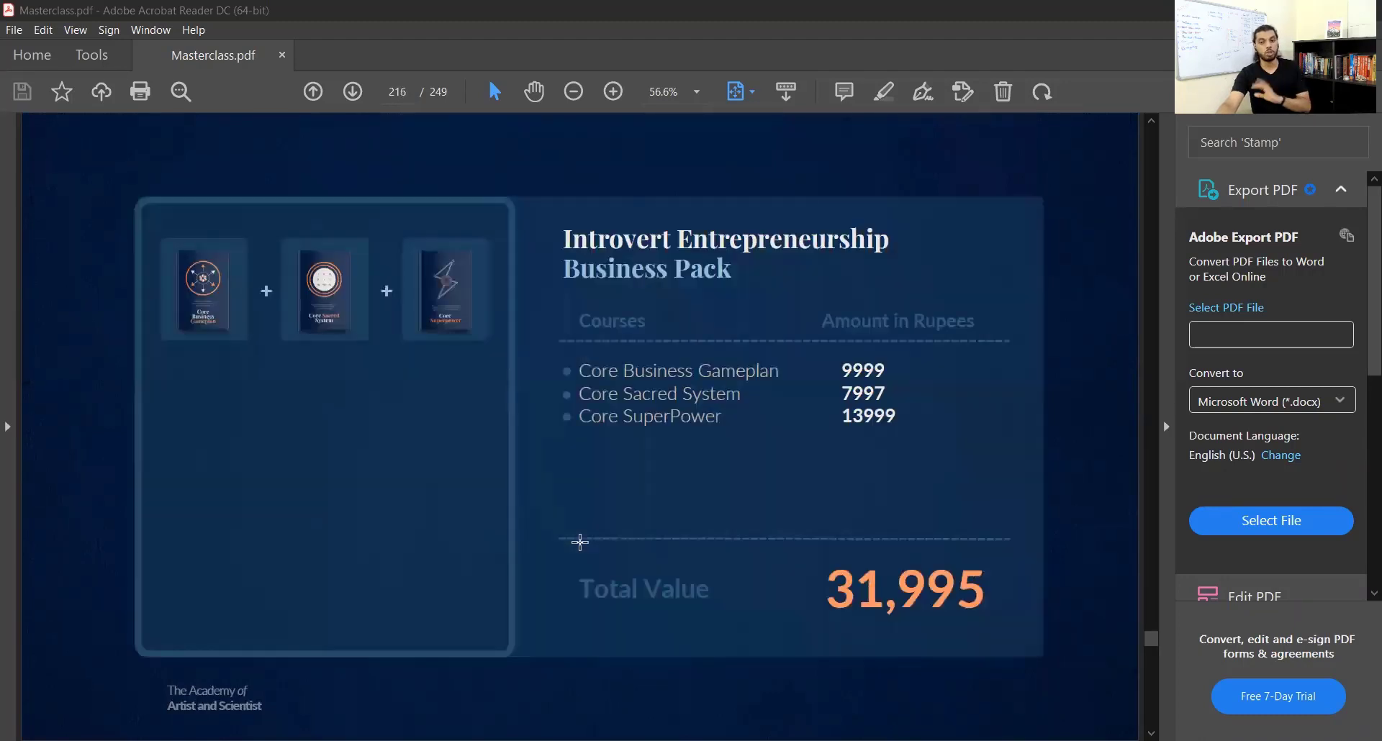